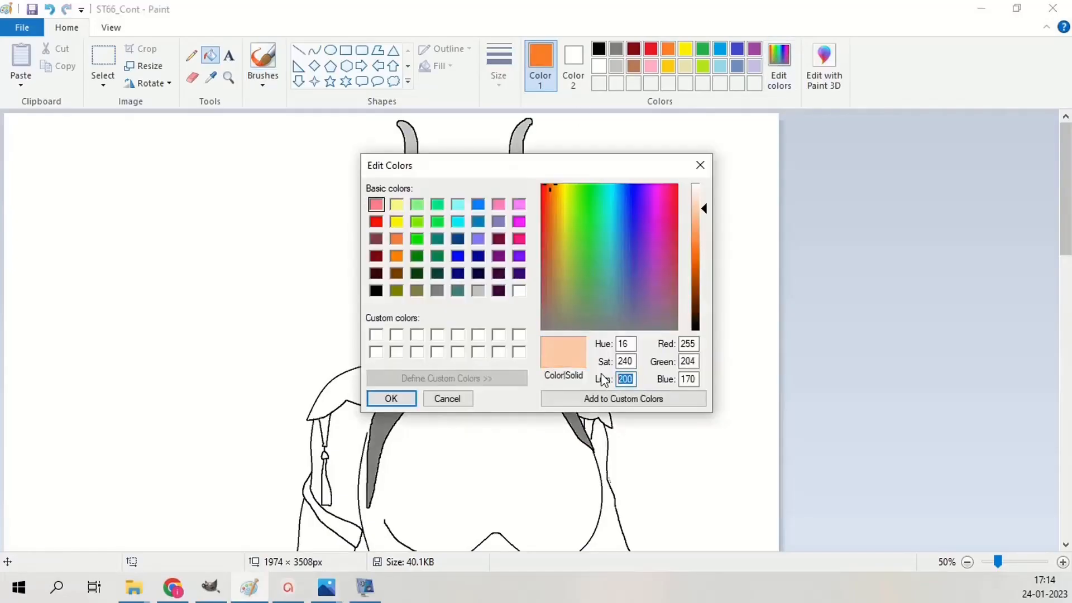
Step: Confirm the custom skin tone and fill the hands region with it
click(391, 399)
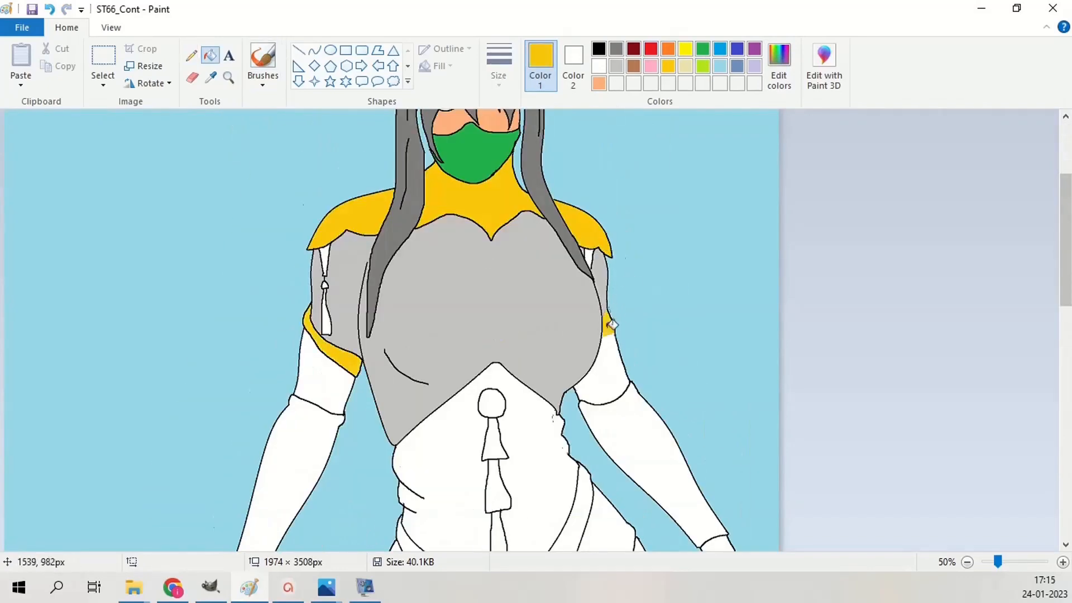
scroll(down, 3)
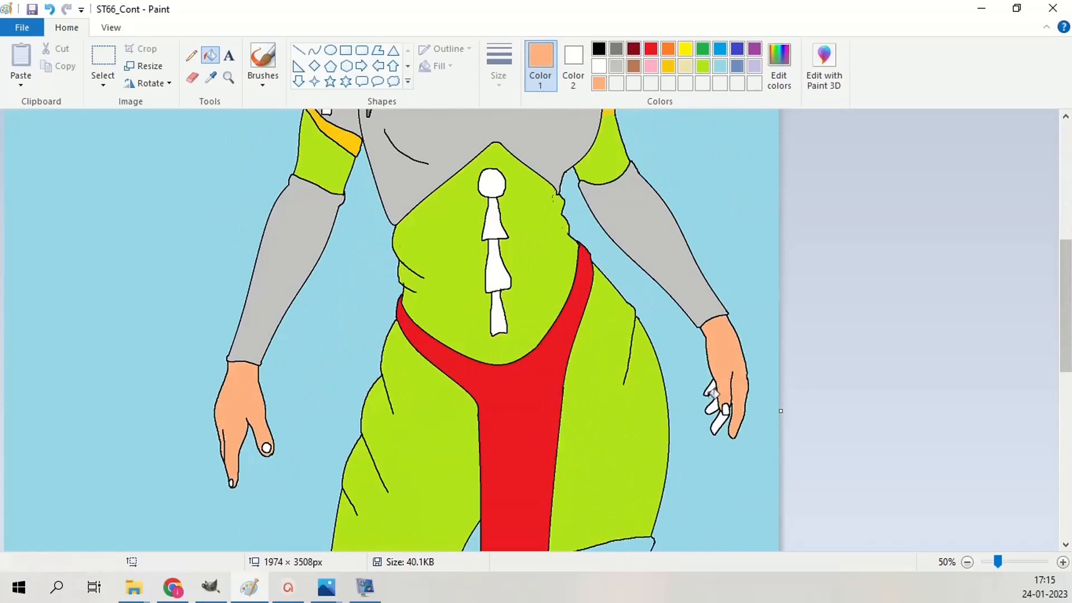
scroll(down, 3)
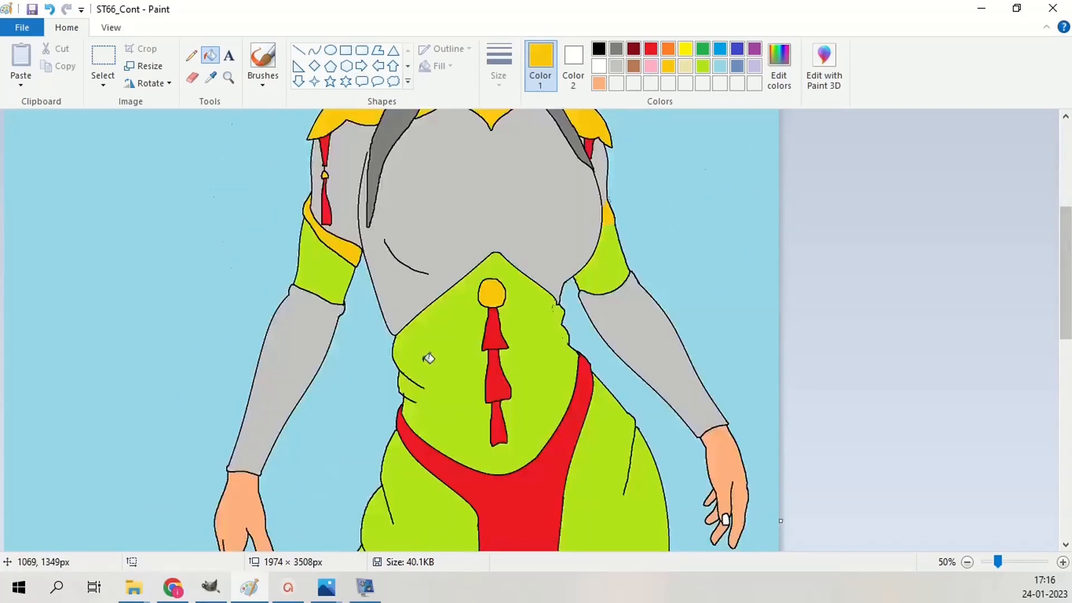
click(967, 562)
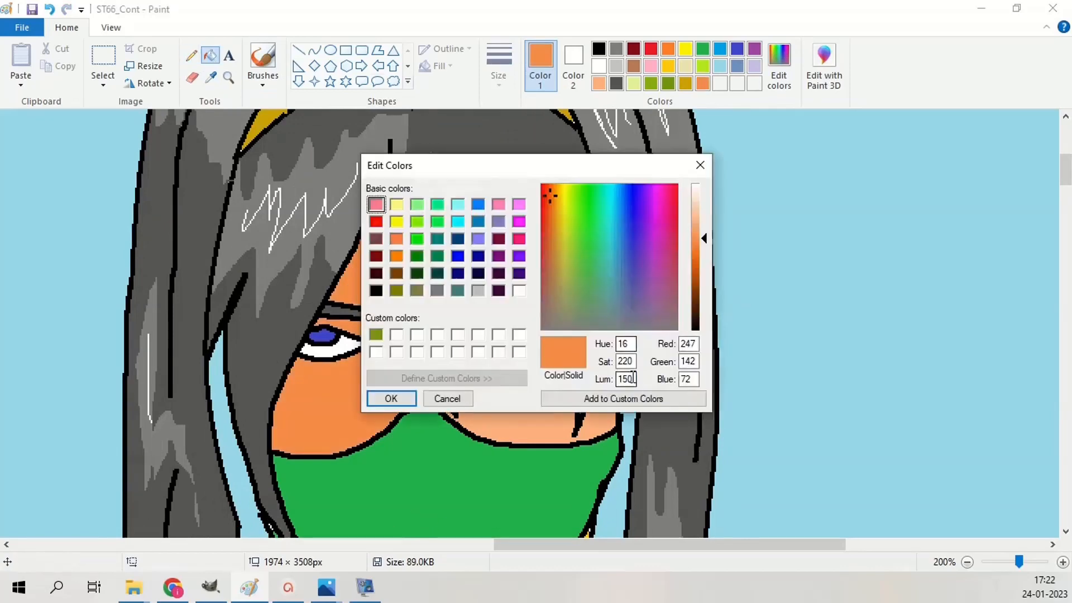
Step: Pick a darker green hue (Lum 80) in Edit Colors for the mask shadow
click(592, 230)
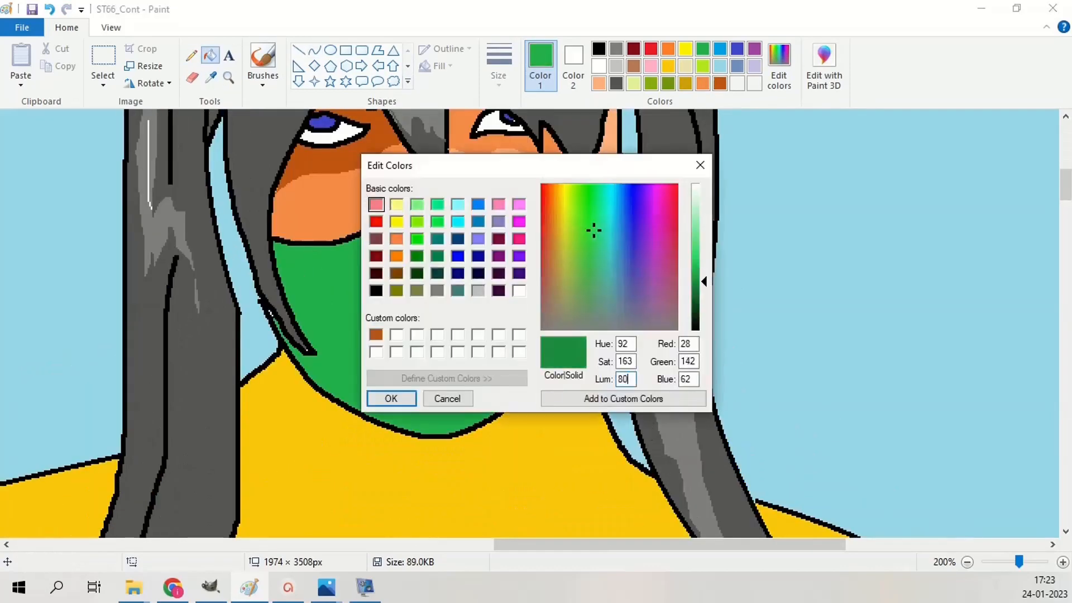